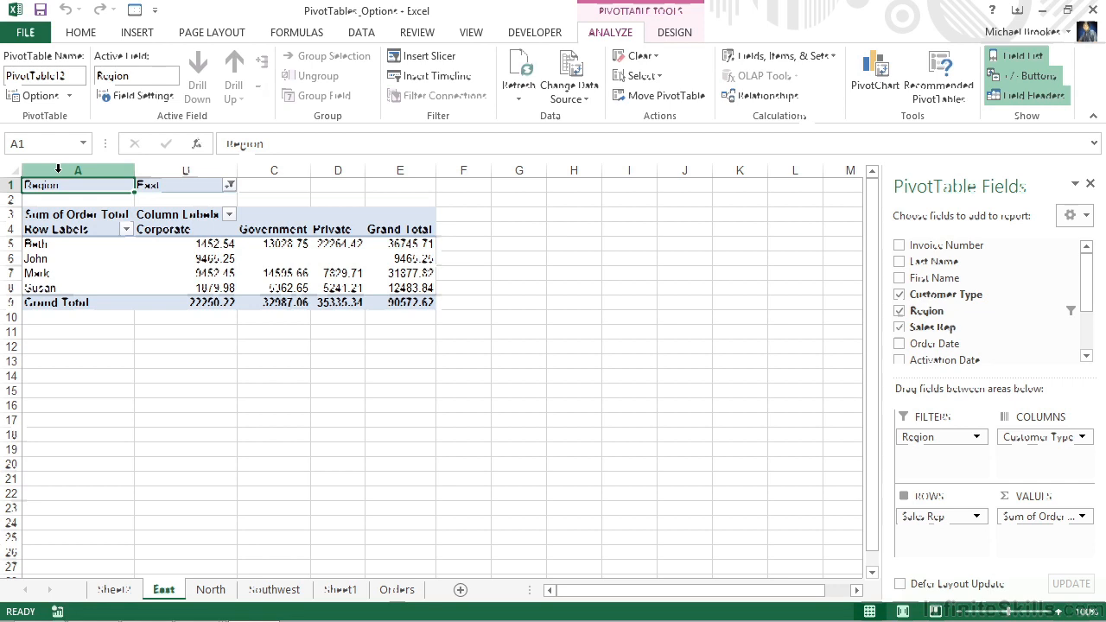
mouse_move(587, 56)
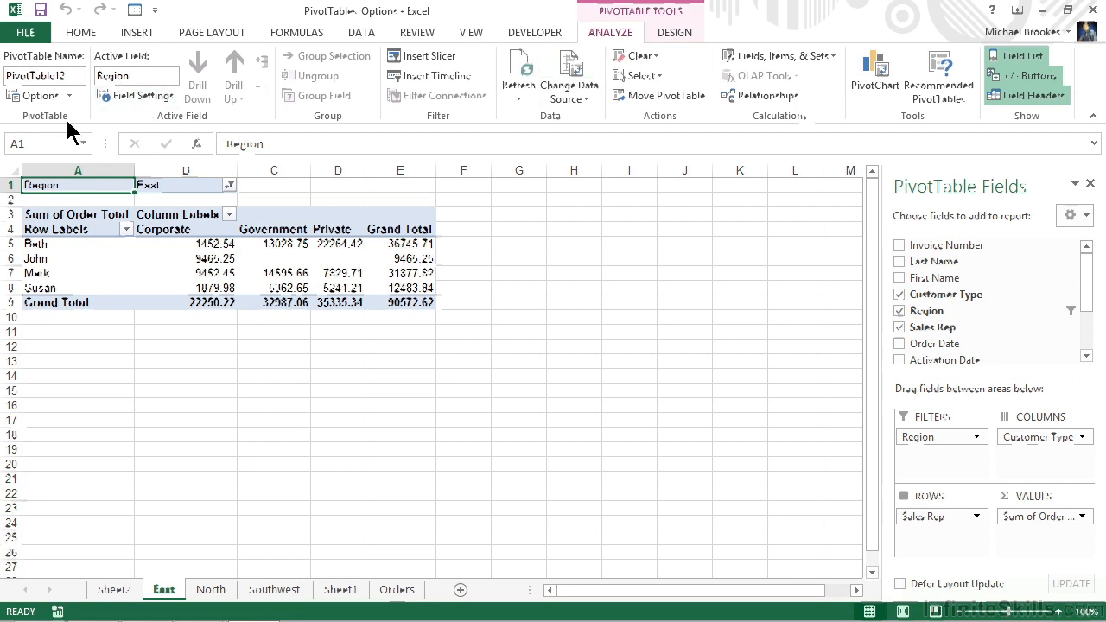
mouse_move(55, 138)
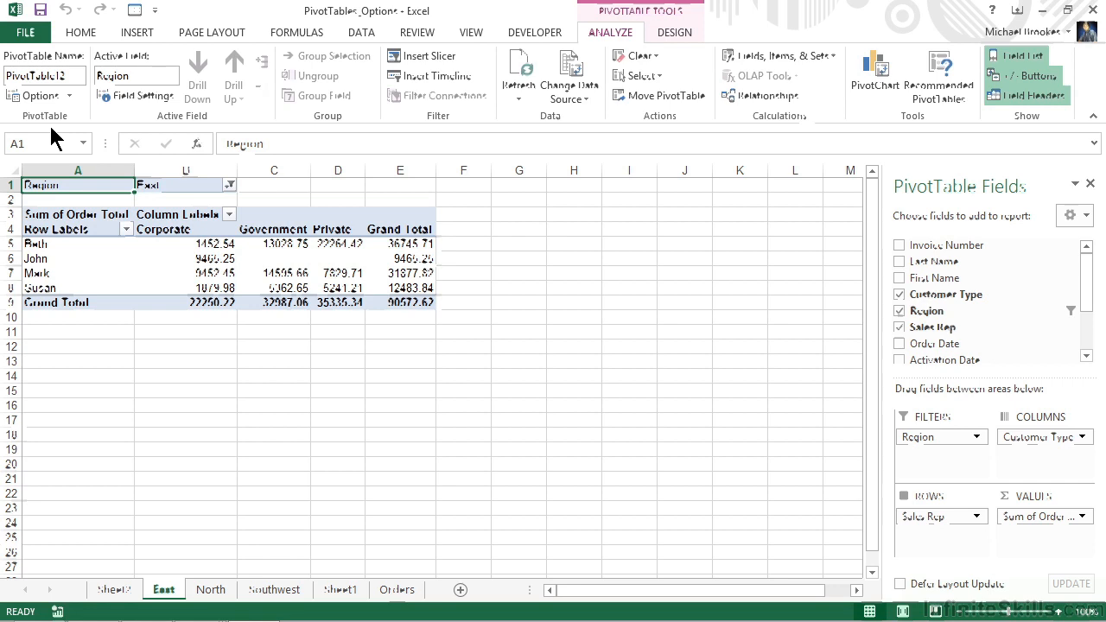
mouse_move(61, 127)
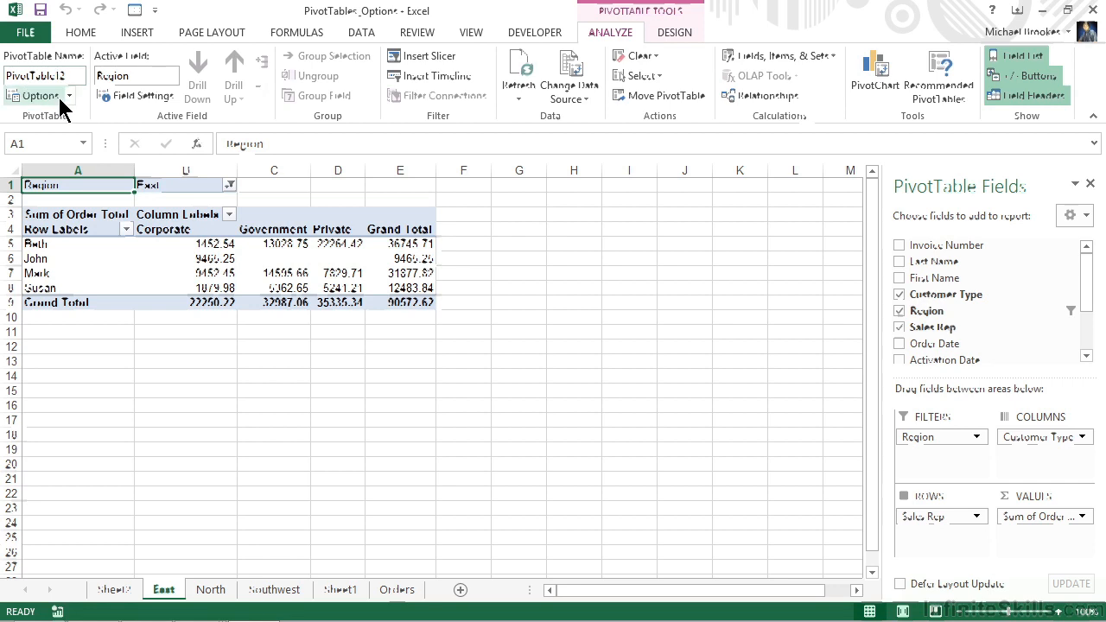
mouse_move(39, 95)
type("SalesSummary")
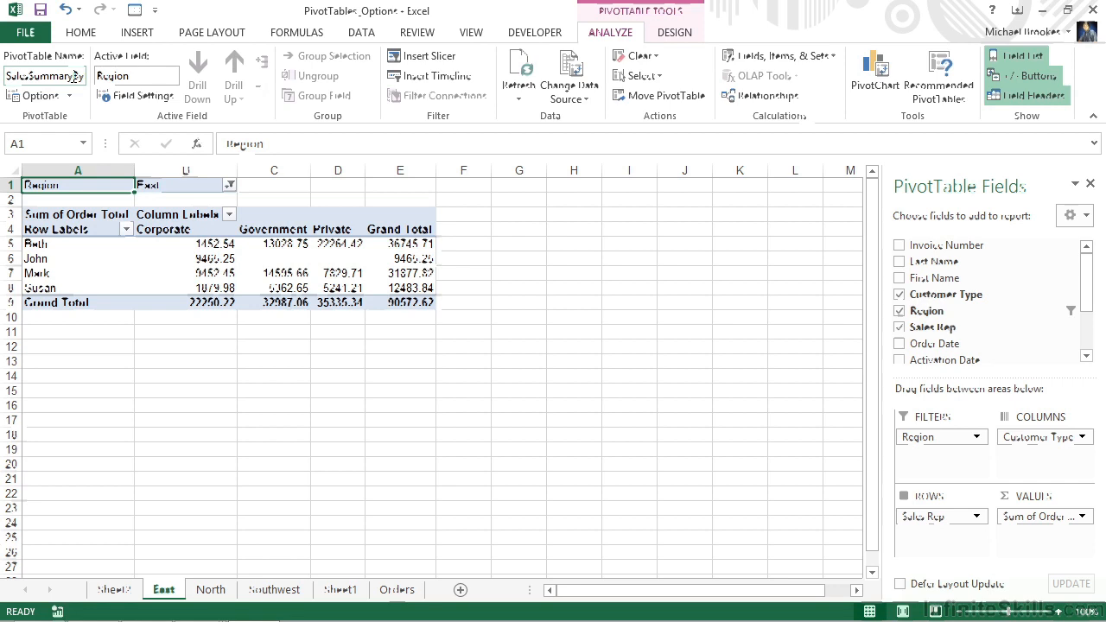
mouse_move(45, 76)
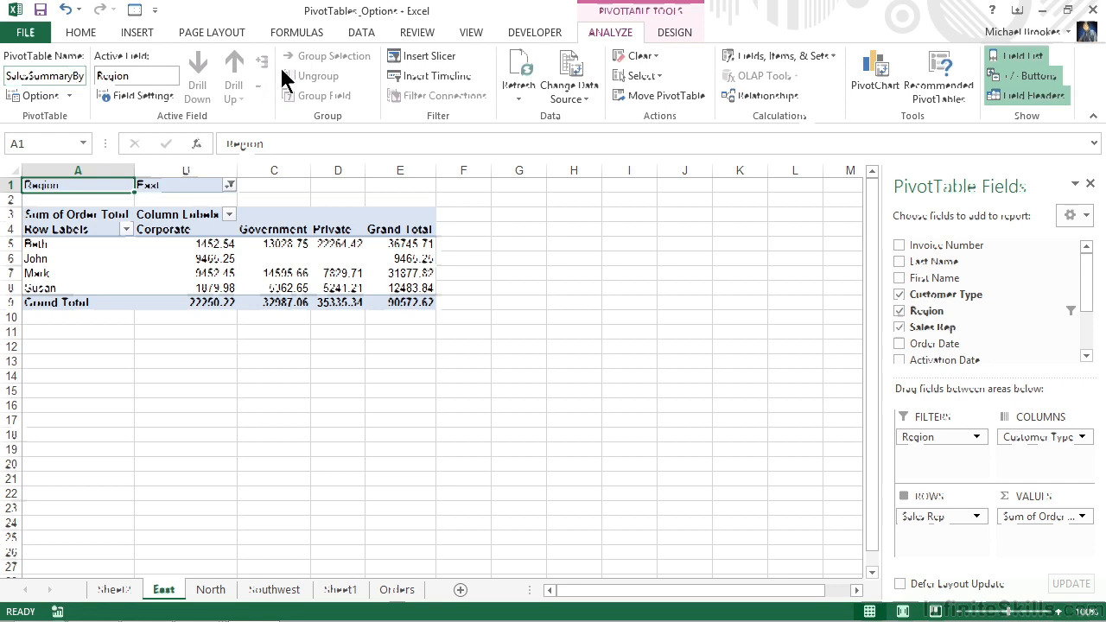
mouse_move(562, 77)
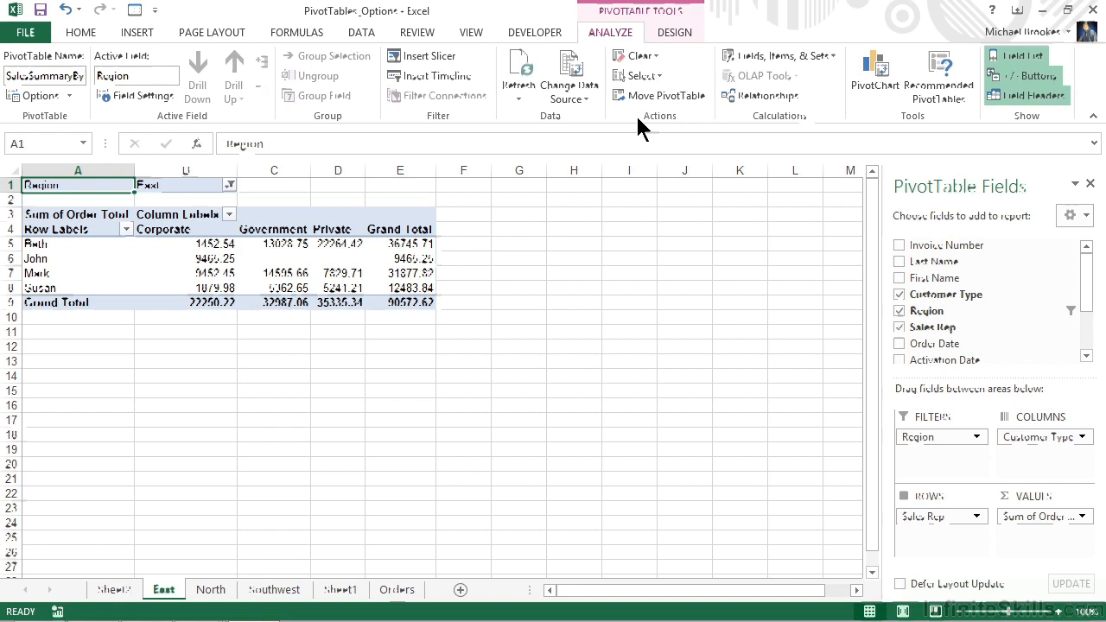
mouse_move(661, 108)
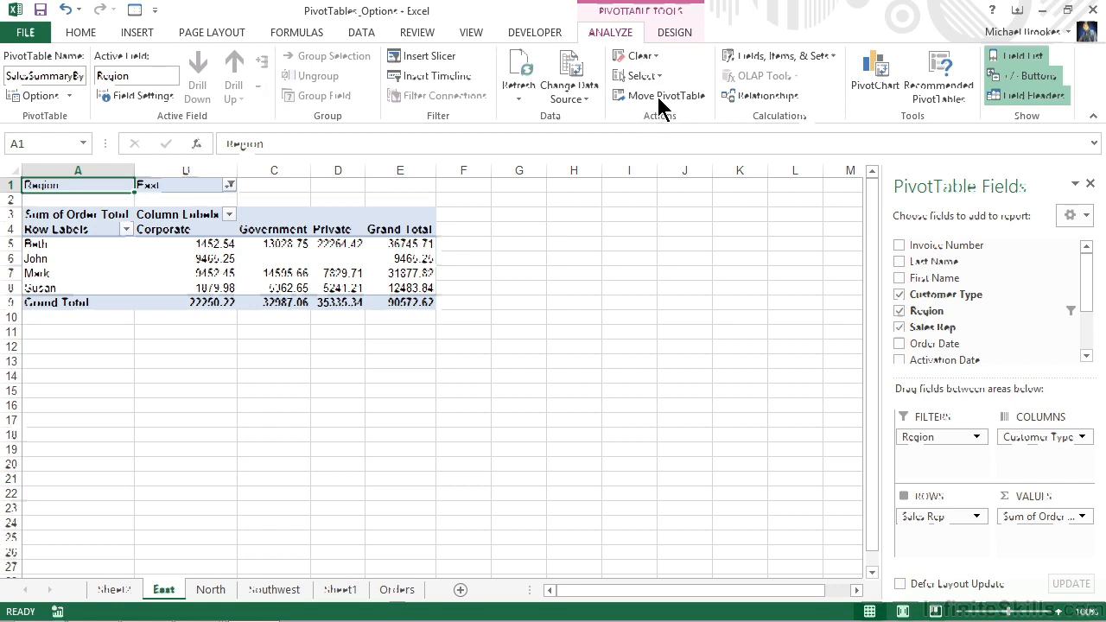
mouse_move(660, 95)
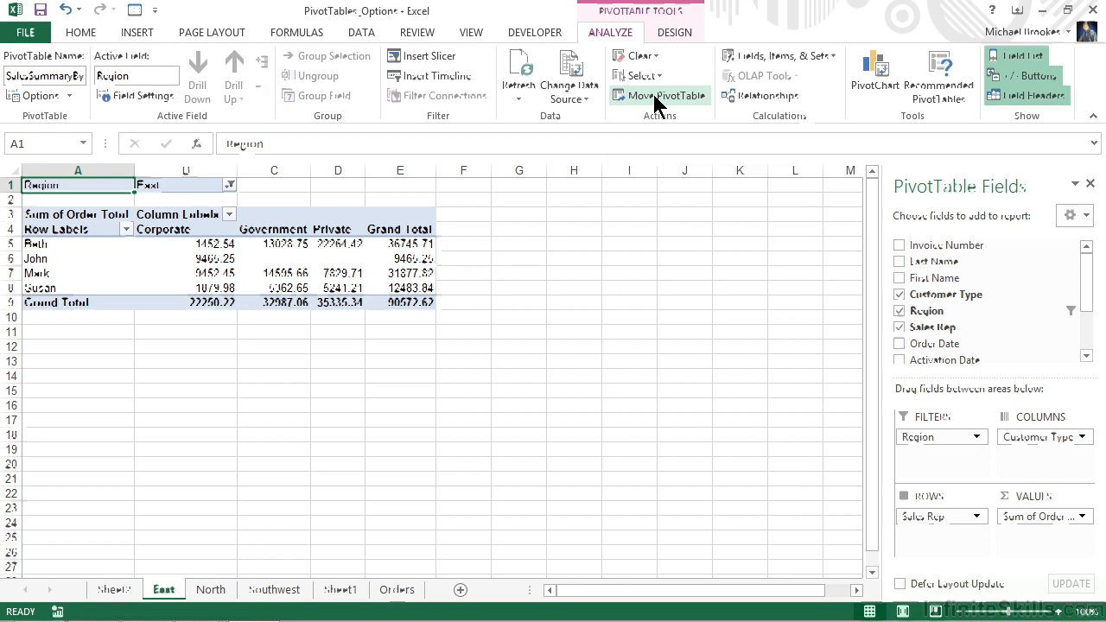
Step: Open the Move PivotTable dialog with Existing Worksheet selected
left_click(659, 95)
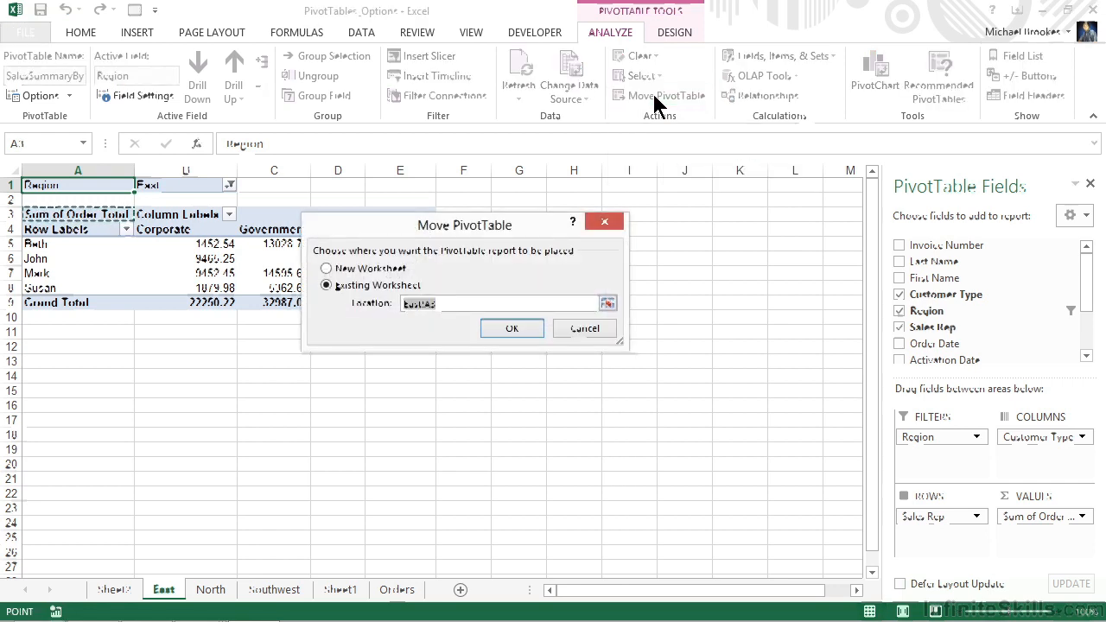
mouse_move(536, 239)
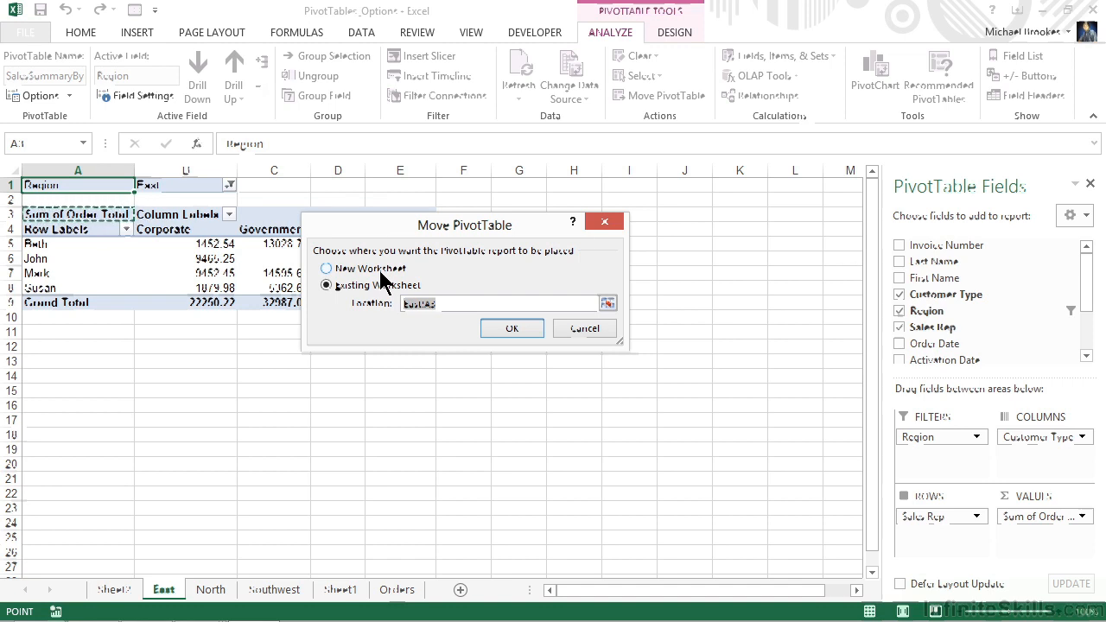
left_click(325, 285)
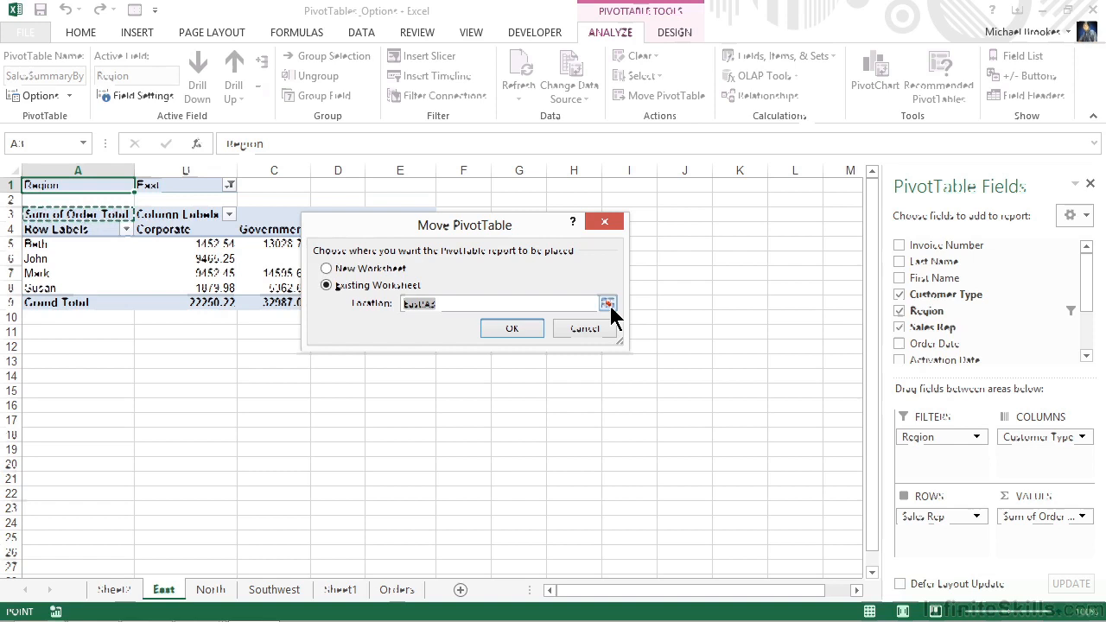
Step: Move the PivotTable to cell A55 on the Orders sheet, below the order data
left_click(608, 304)
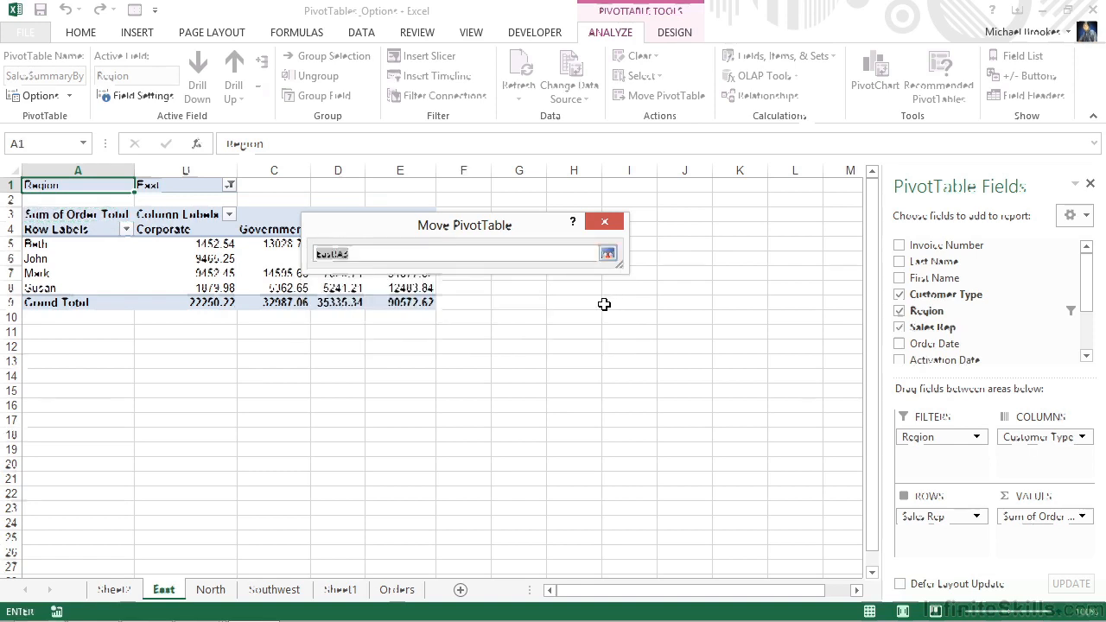
mouse_move(373, 506)
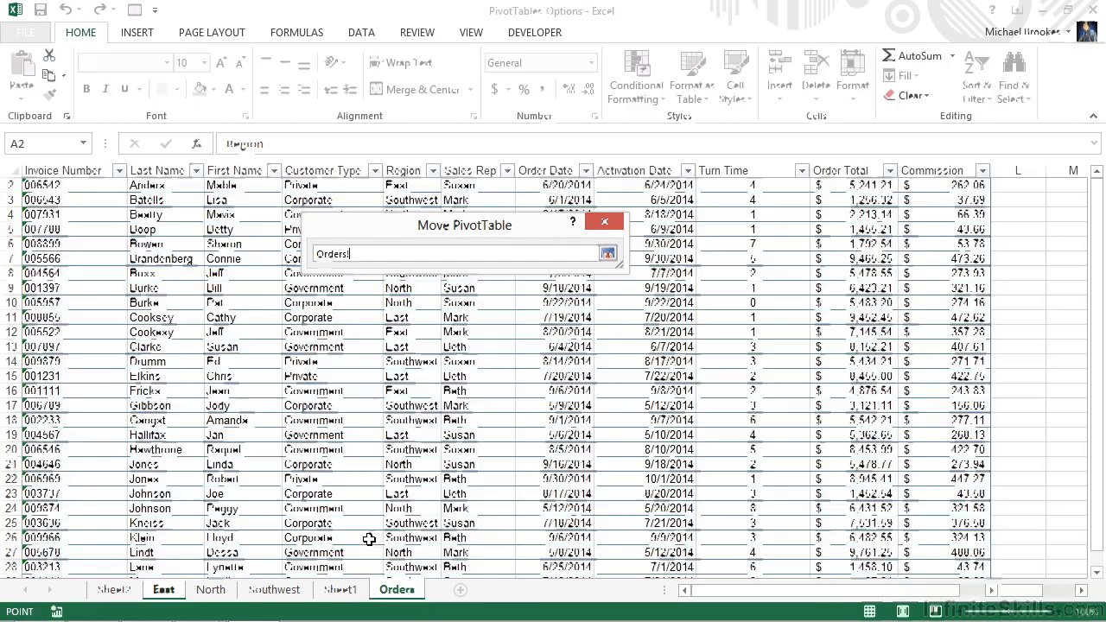
scroll("down", 3)
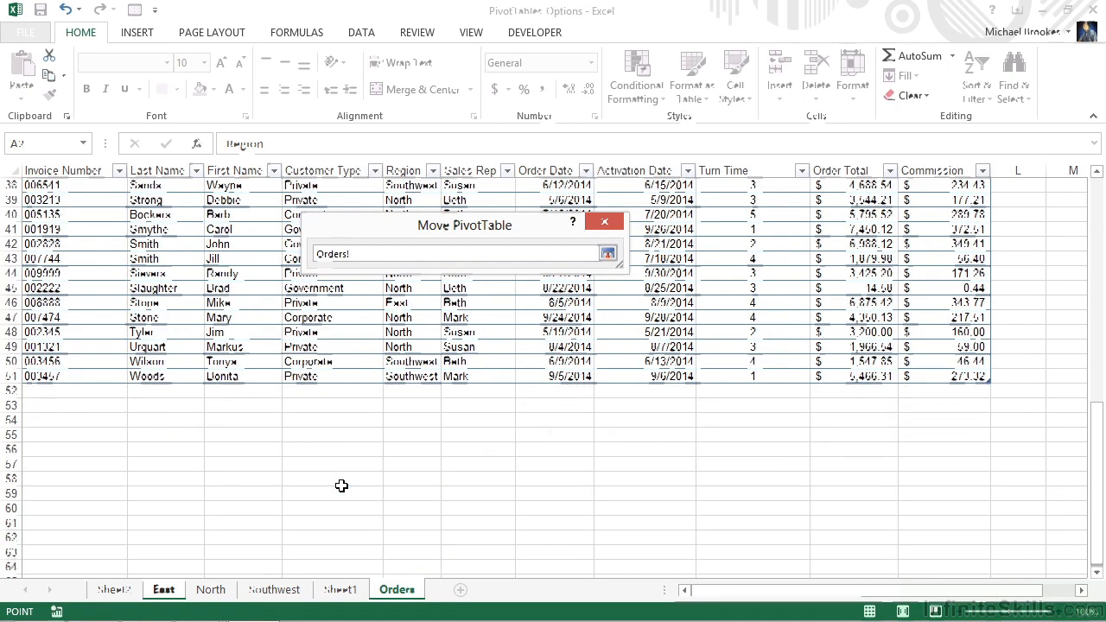
mouse_move(49, 421)
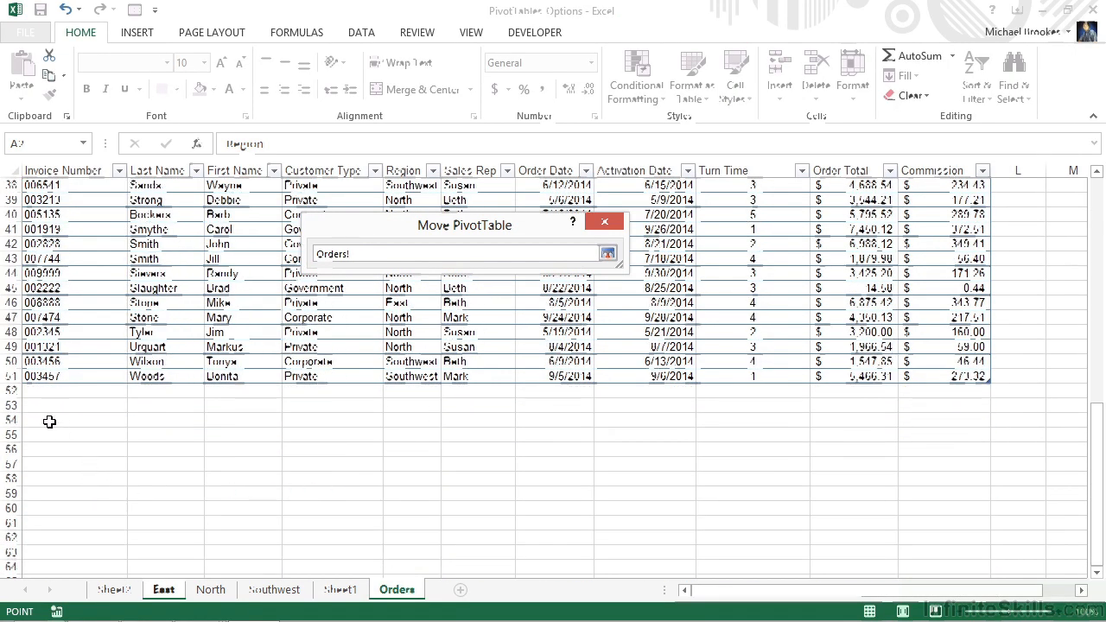
left_click(73, 434)
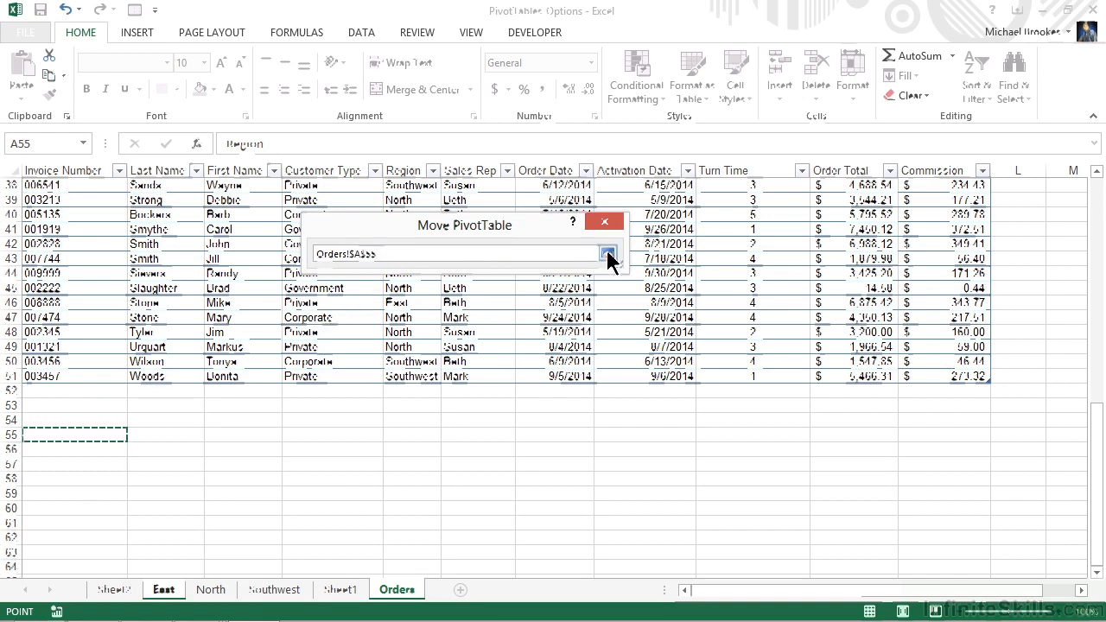
left_click(608, 253)
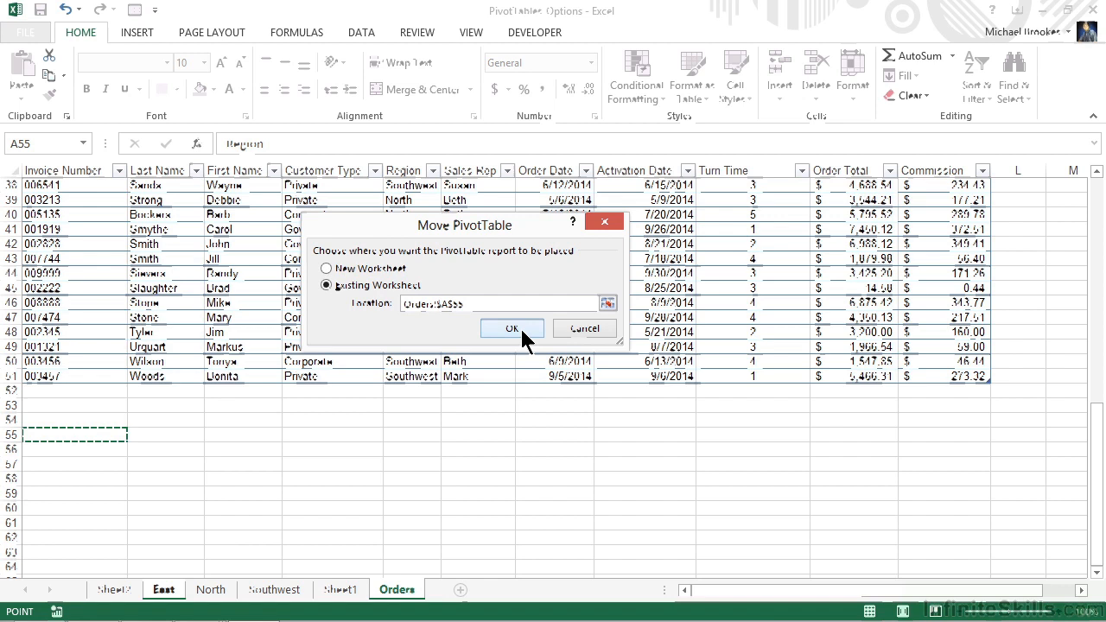
left_click(512, 329)
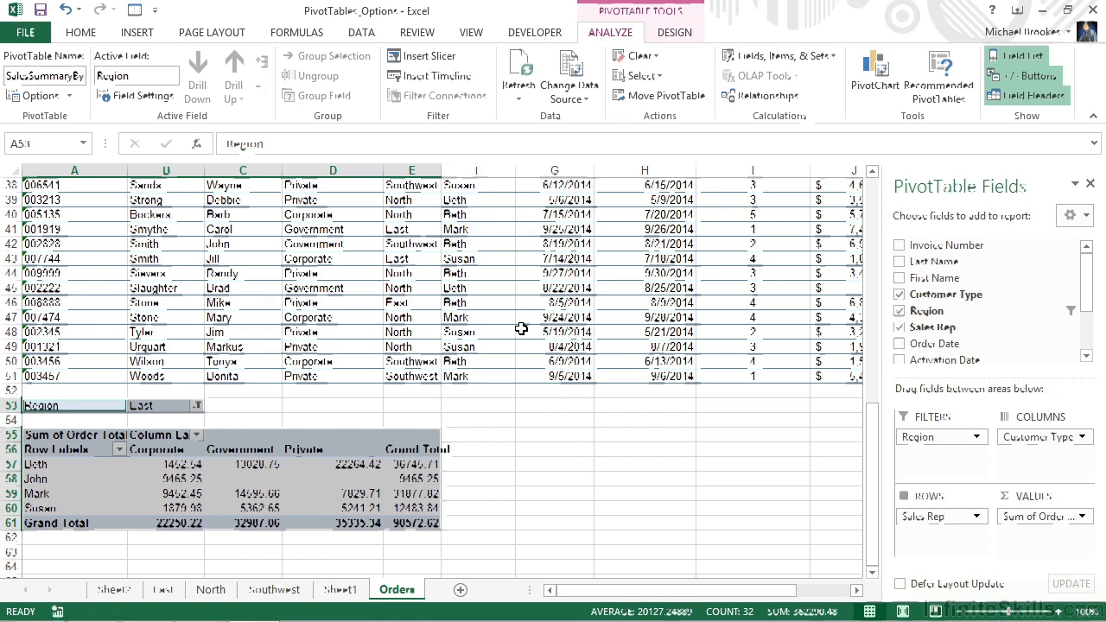
mouse_move(938, 134)
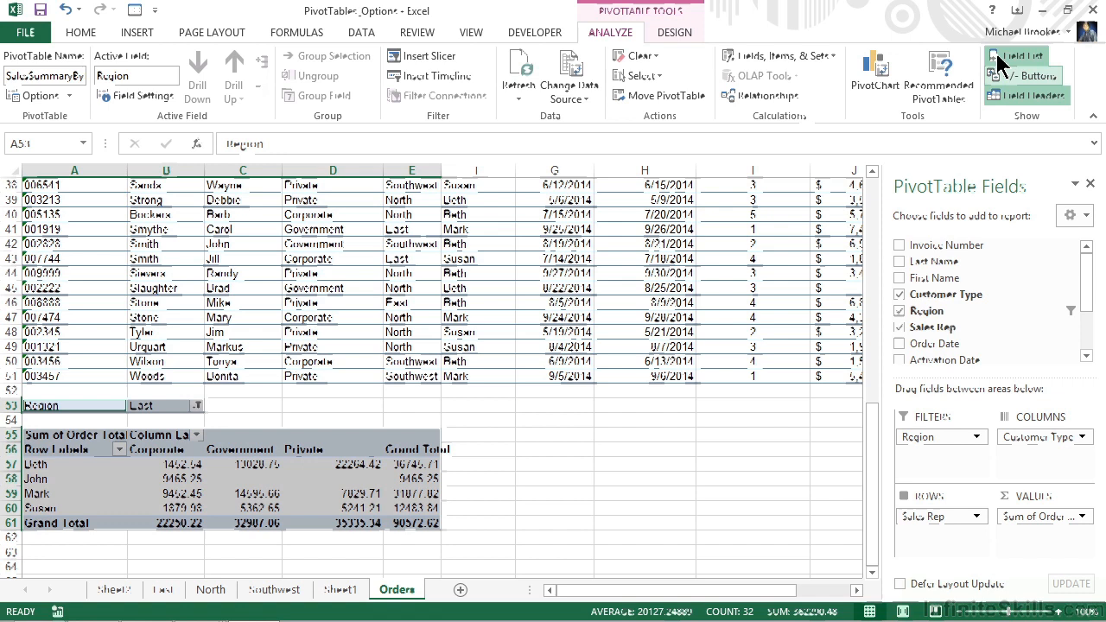
mouse_move(1026, 95)
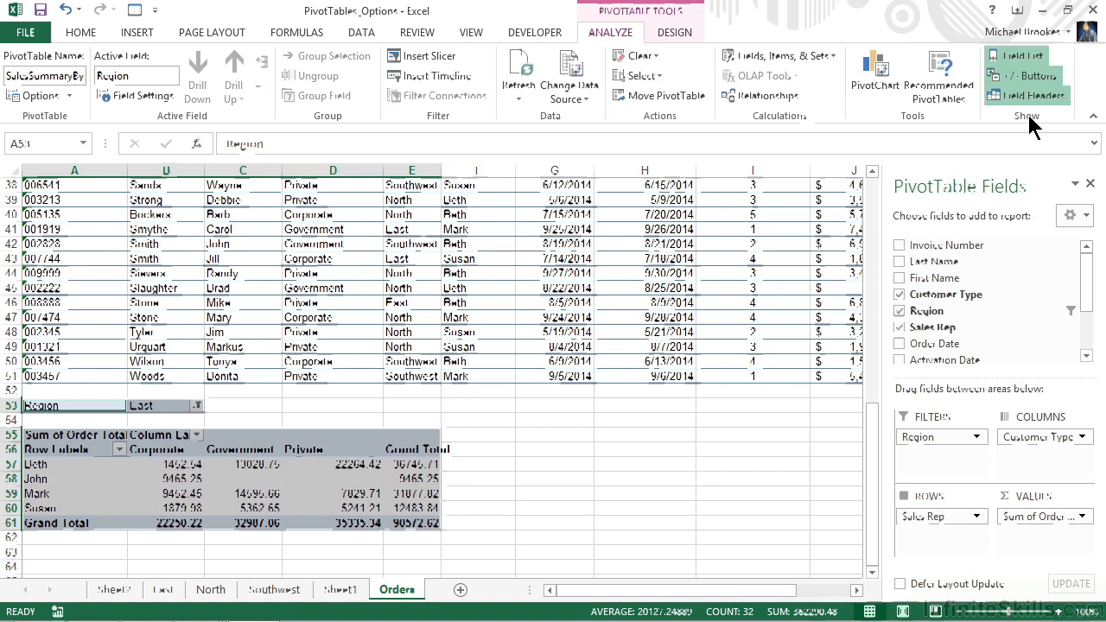
mouse_move(1024, 183)
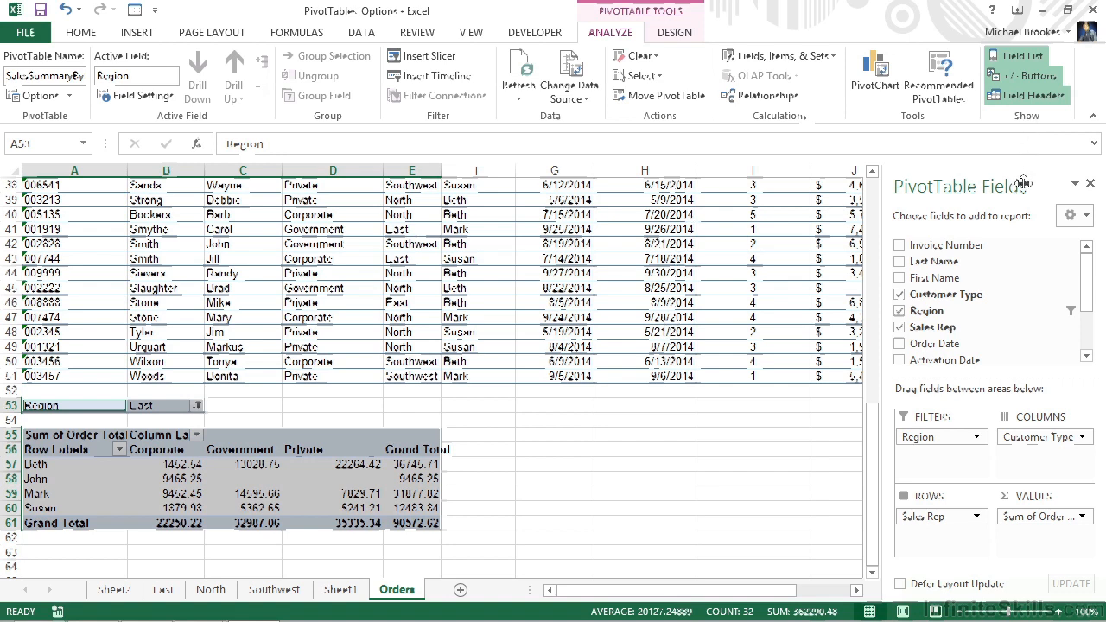
mouse_move(1090, 183)
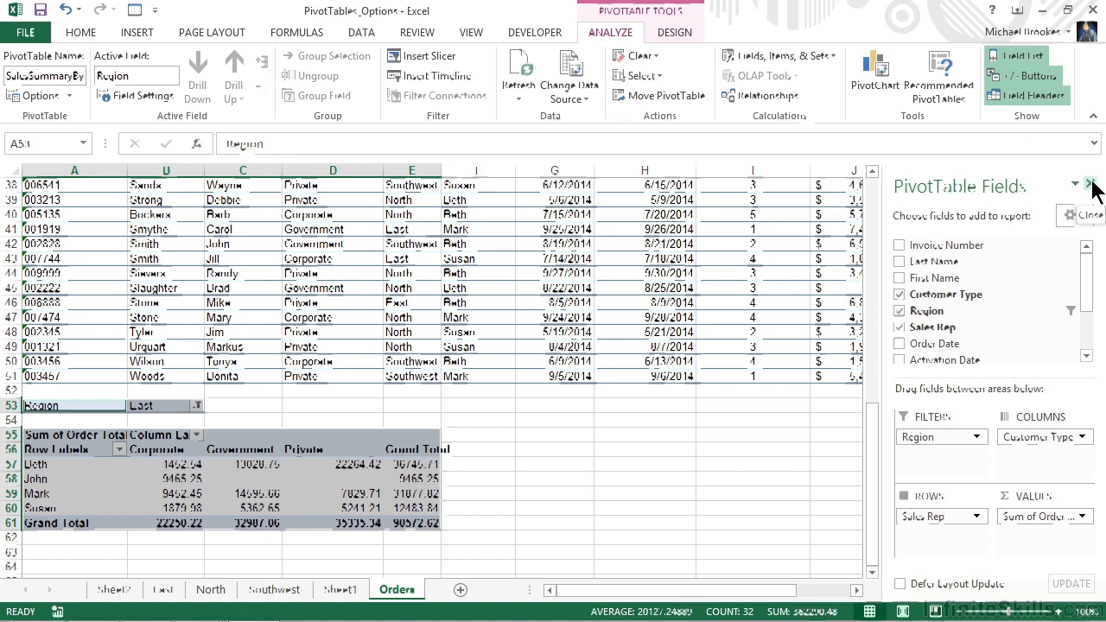
Step: Close the PivotTable Fields pane so the report fills the window
left_click(1091, 184)
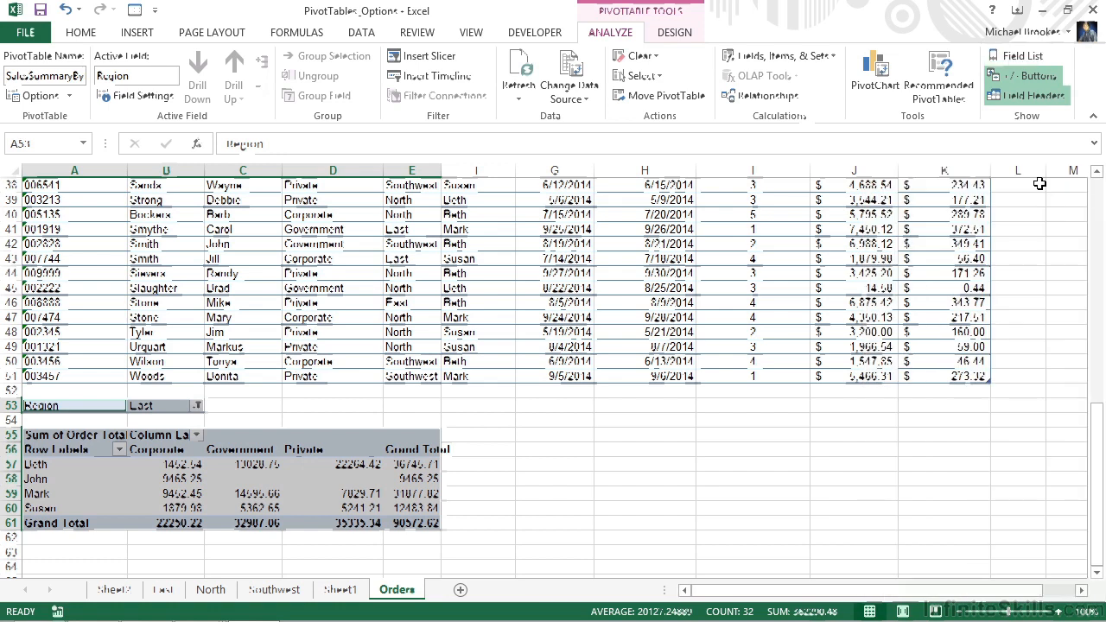
mouse_move(1032, 185)
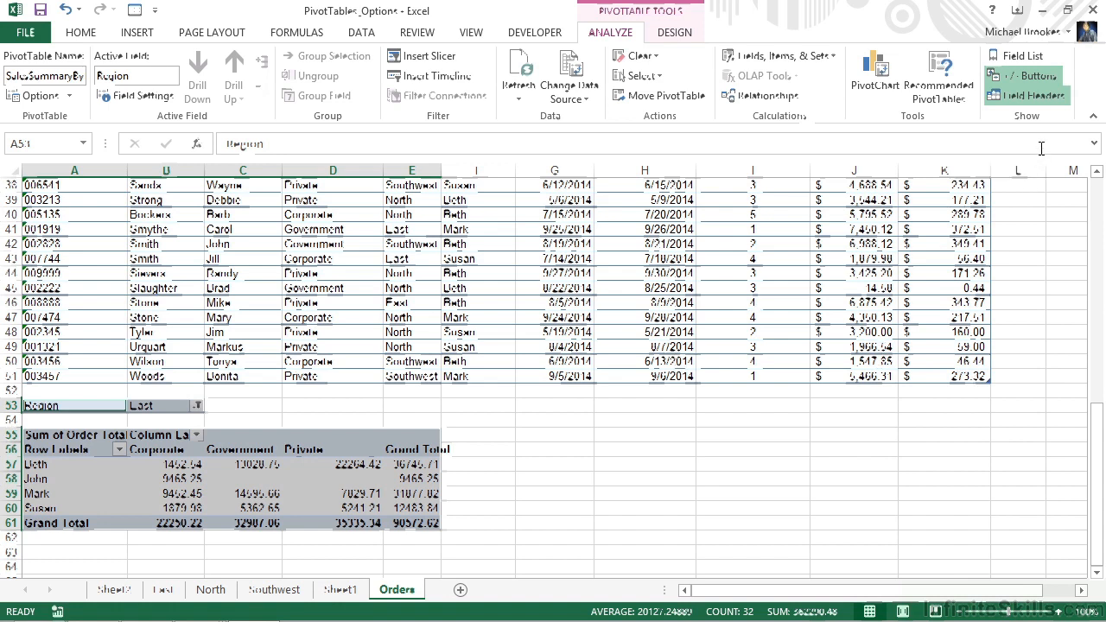
mouse_move(1039, 138)
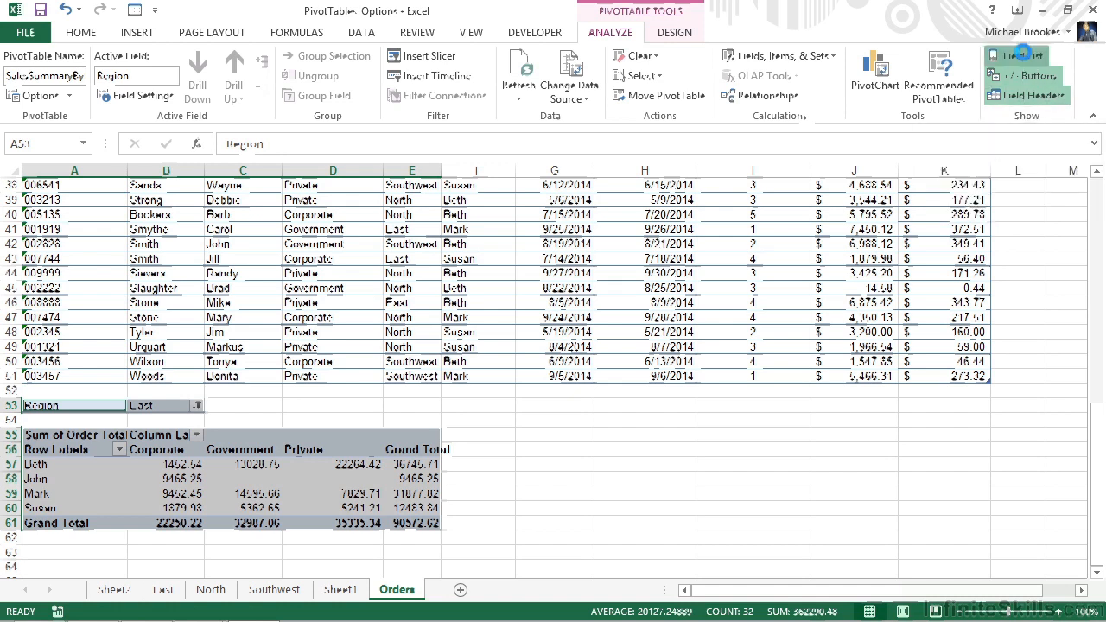
left_click(1020, 56)
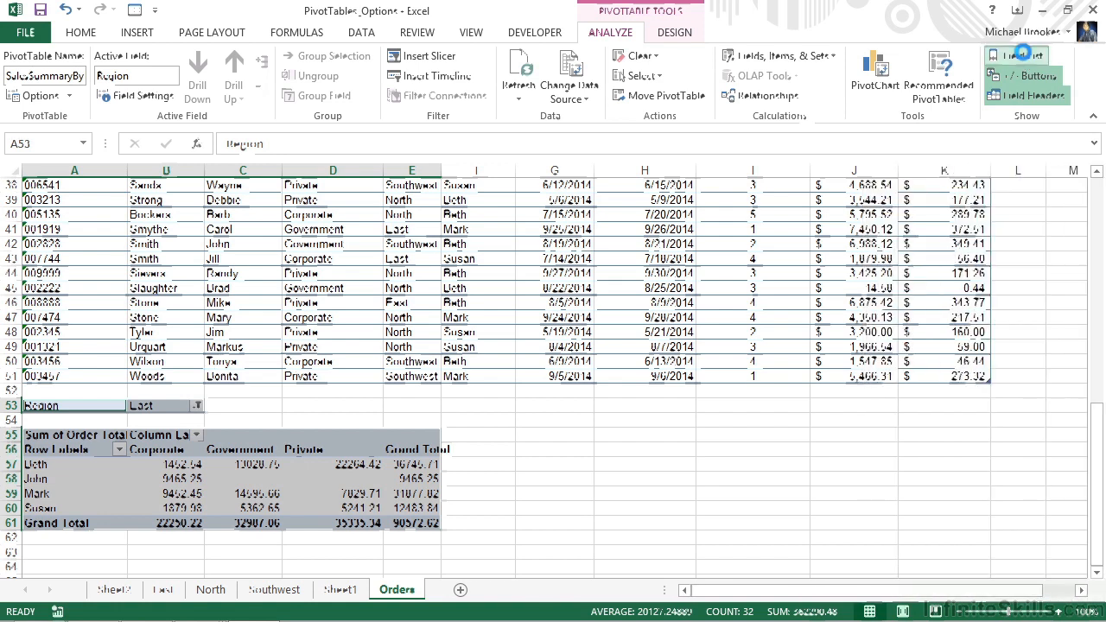
Step: Turn the PivotTable Fields pane back on from the Field List button
left_click(1017, 56)
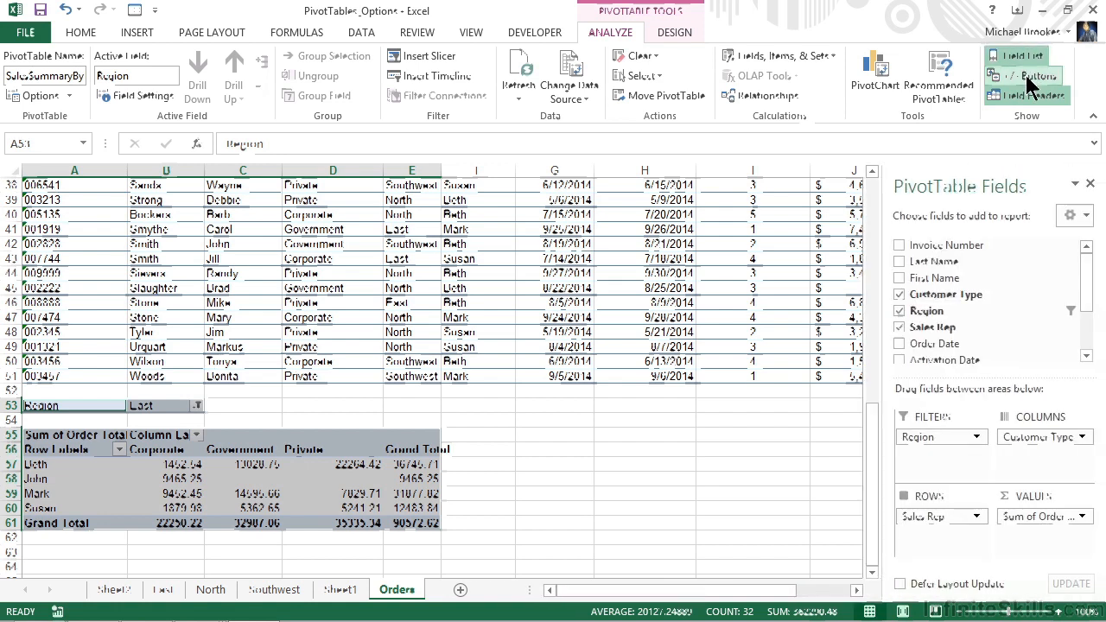
mouse_move(1028, 76)
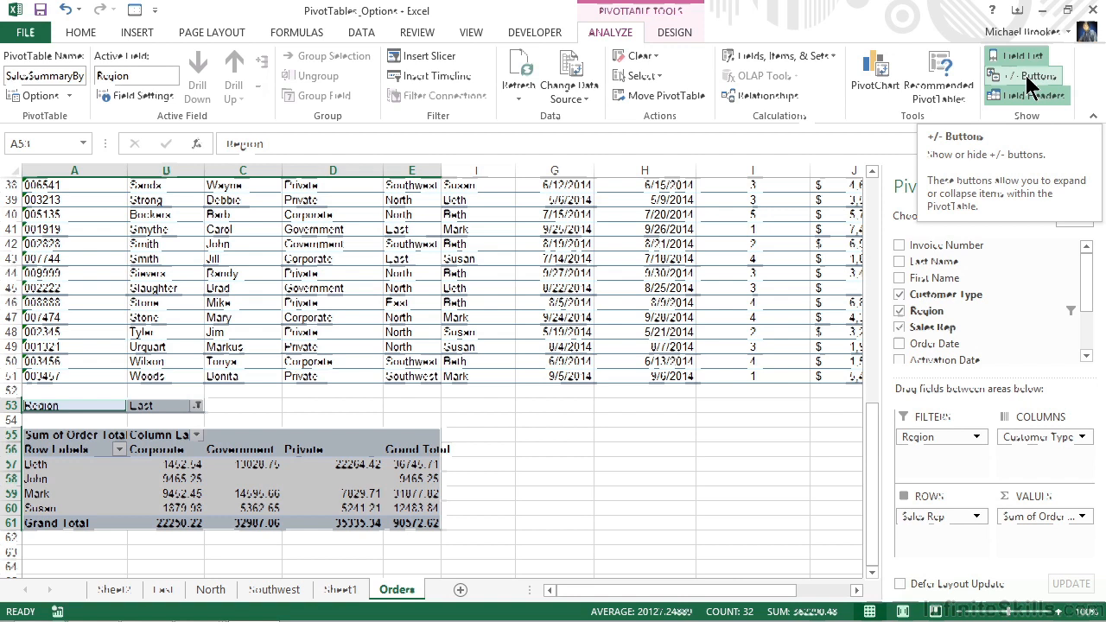